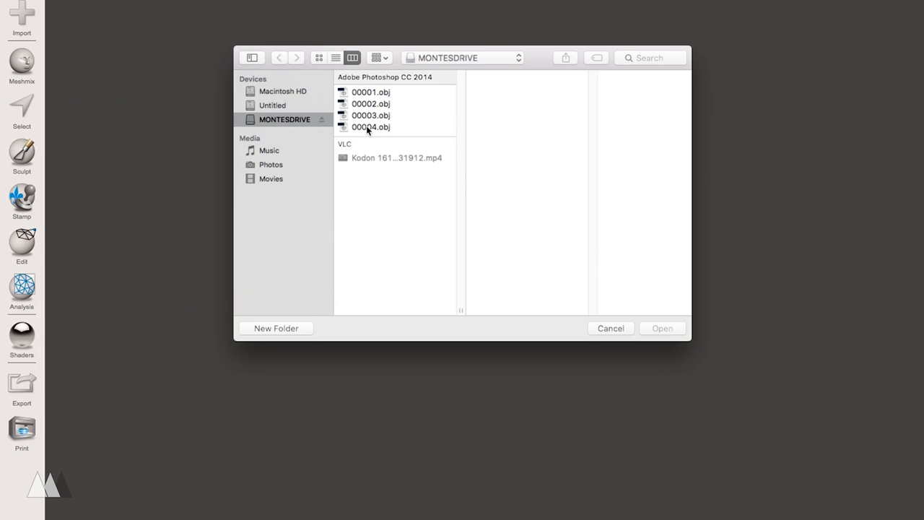
Step: Import the rabbit model 00004.obj from MONTESDRIVE into Meshmixer
left_click(371, 127)
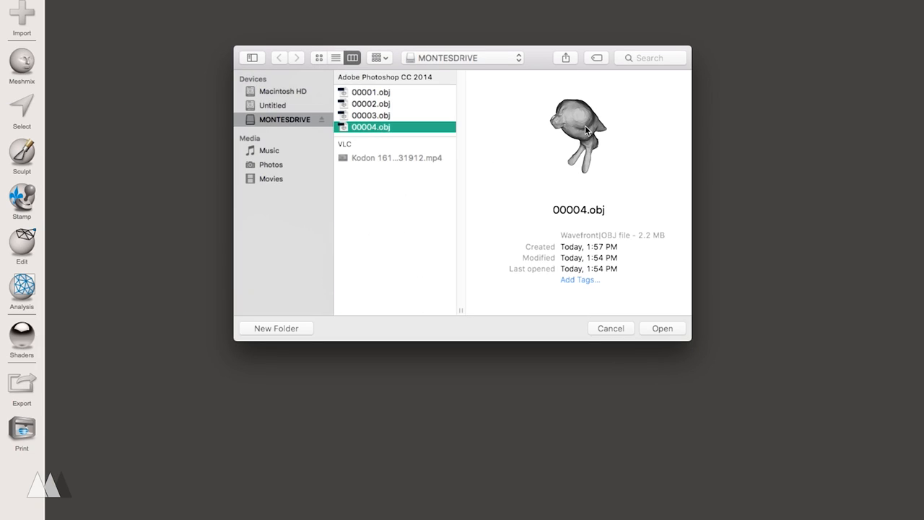
left_click(661, 328)
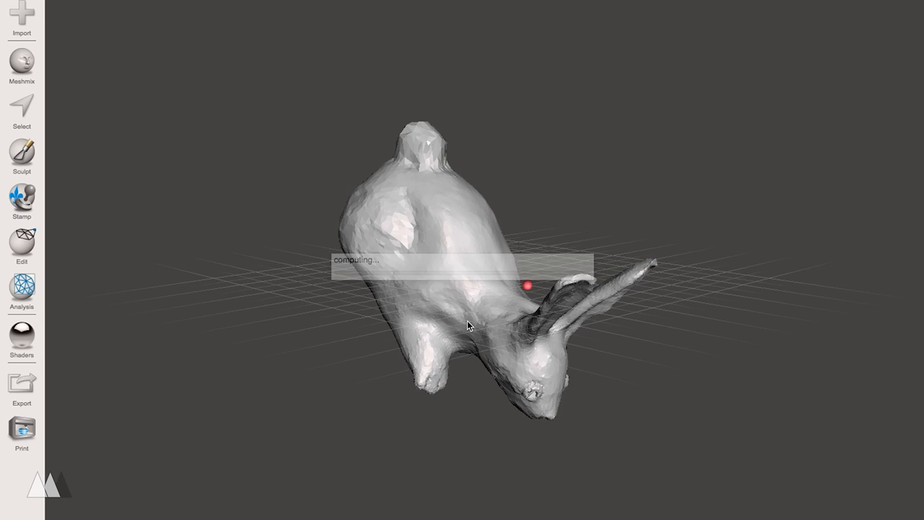
Step: Plane-cut through the rabbit to slice off one side flat
left_click(21, 243)
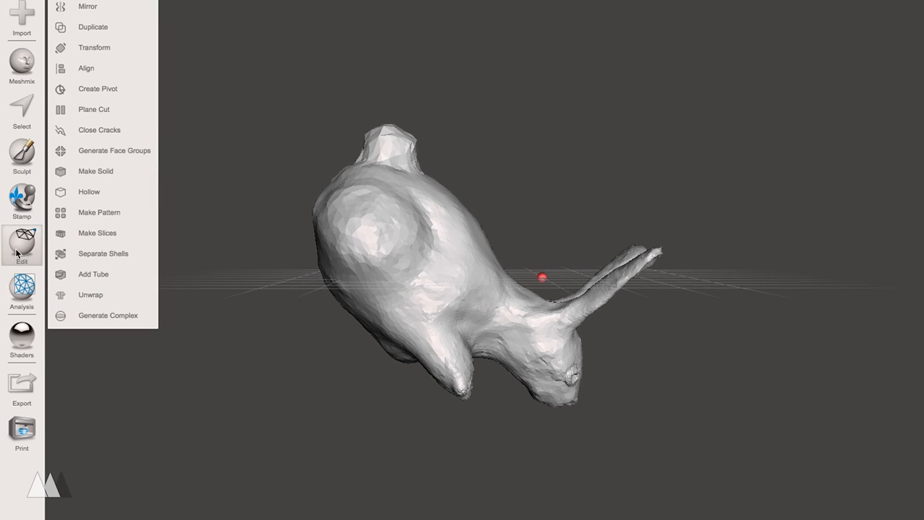
left_click(93, 109)
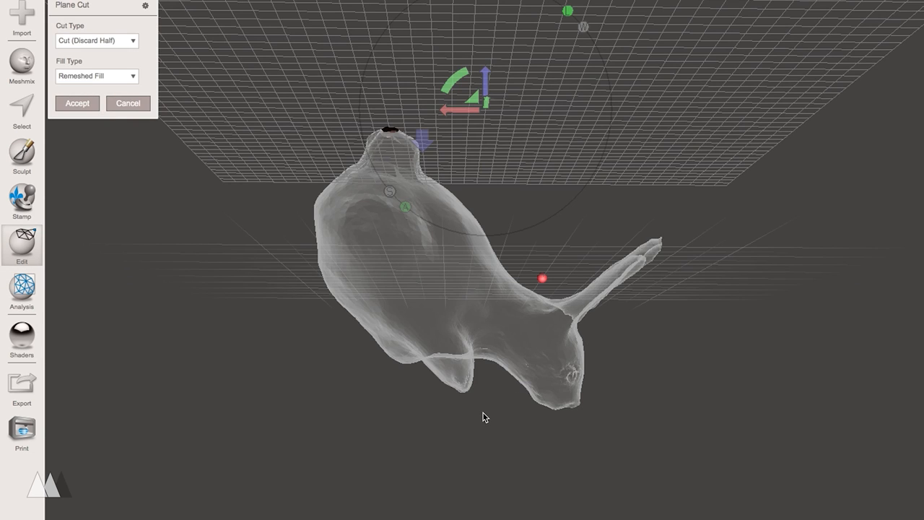
left_click_drag(484, 417, 261, 168)
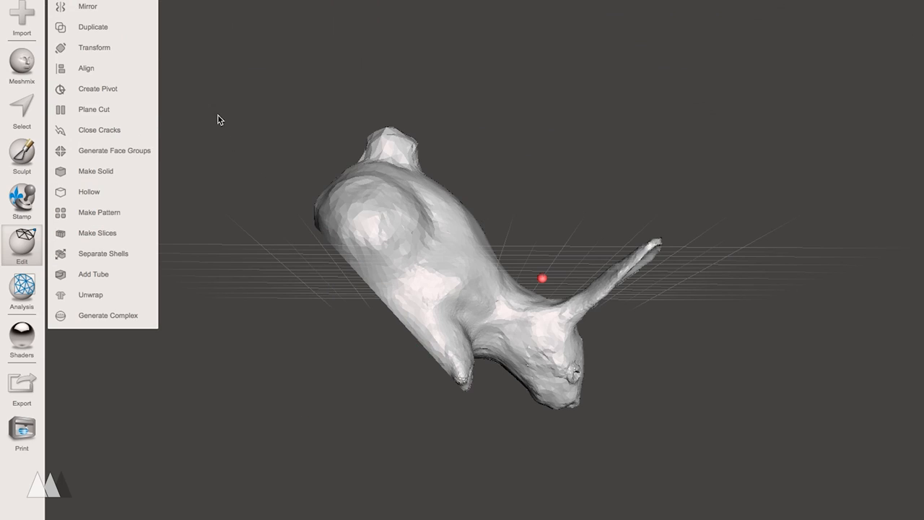
Step: Align the rabbit so its flat cut face sits on the ground plane
left_click_drag(220, 119, 316, 285)
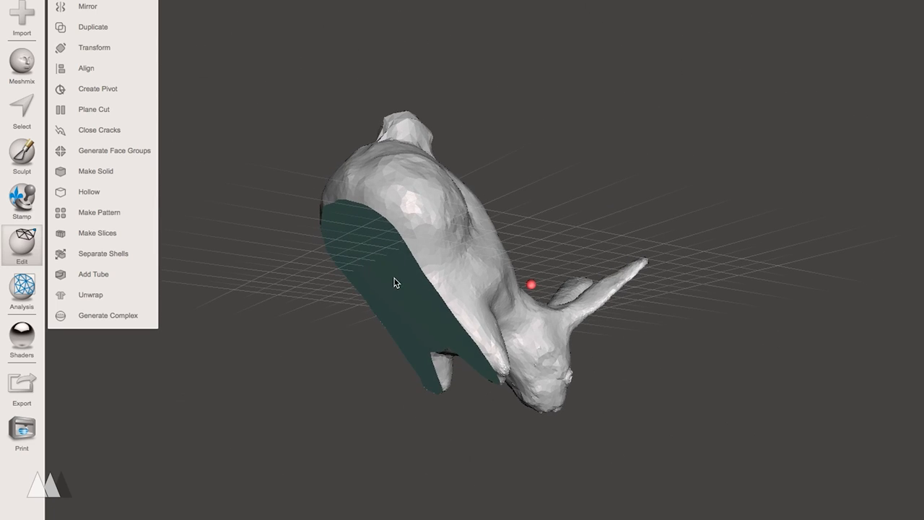
left_click(85, 68)
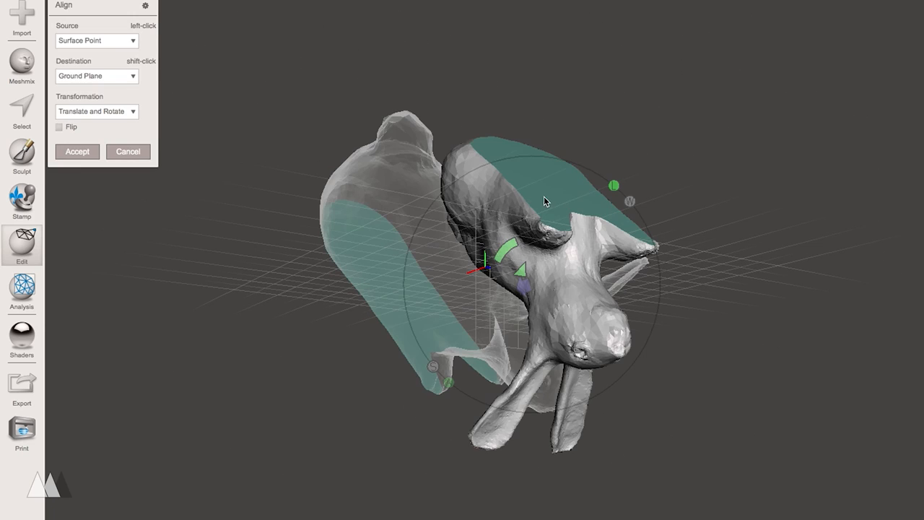
left_click_drag(545, 201, 407, 229)
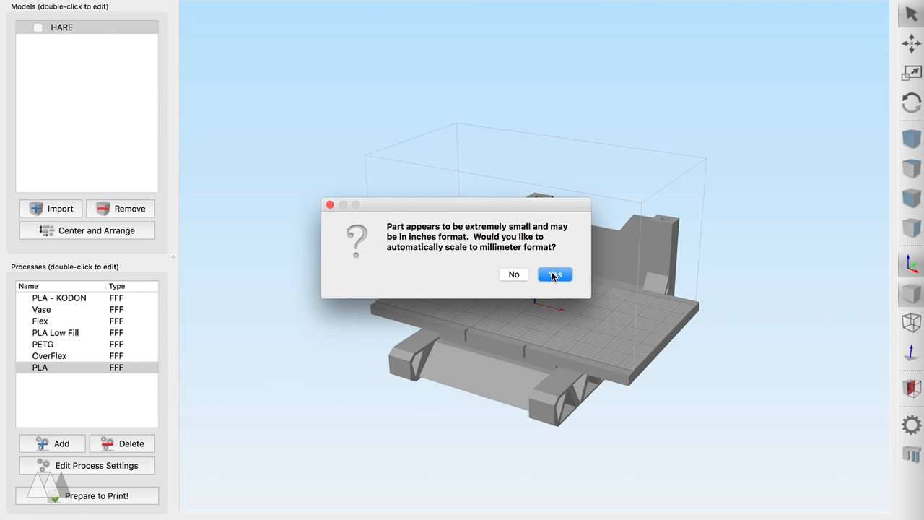
Step: Accept millimetre auto-scaling and set HARE's X size to 50.00 mm
left_click(553, 275)
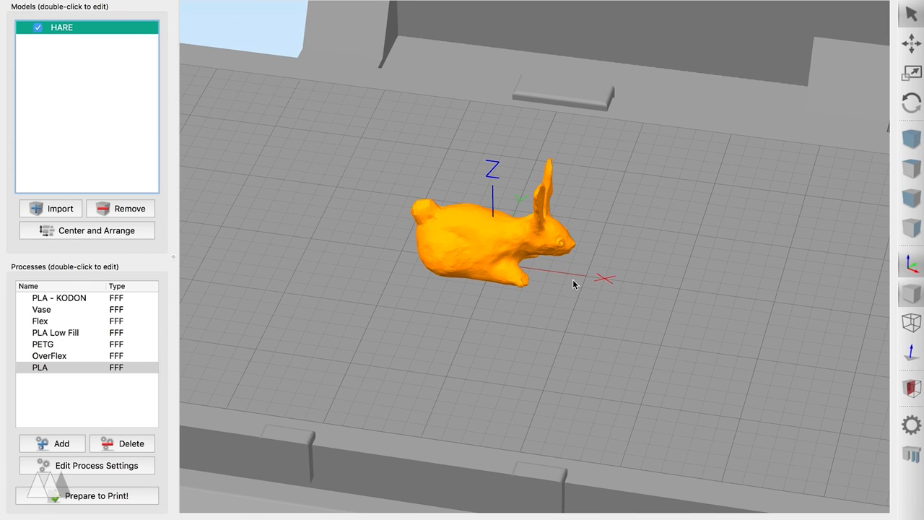
double_click(62, 27)
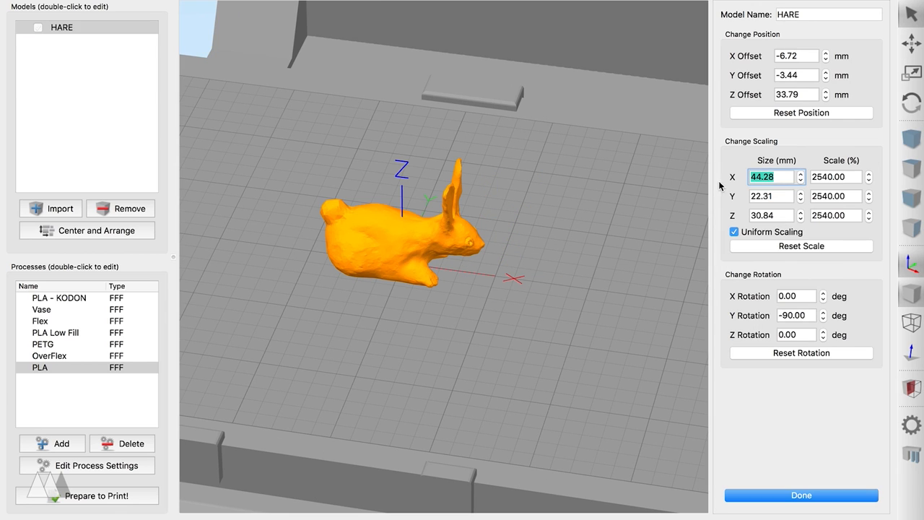
type("50.00")
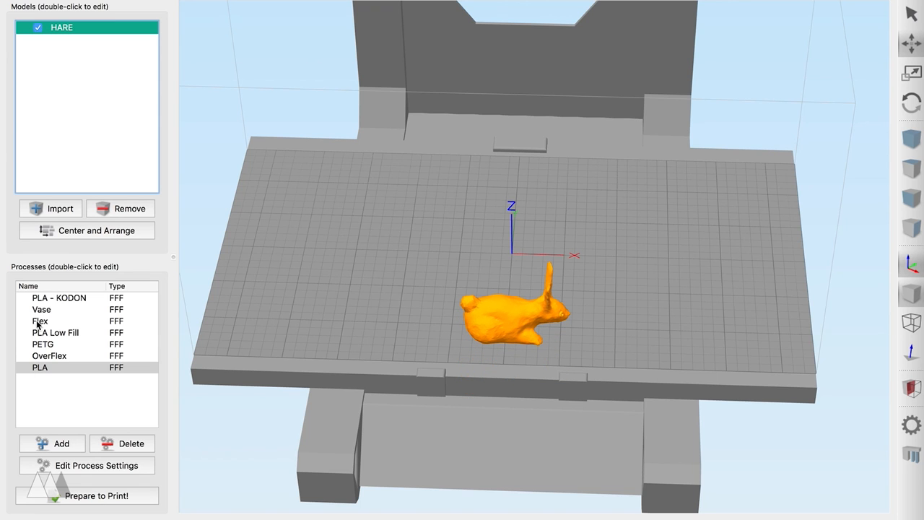
Step: Open PLA - KODON settings, review support and infill, and turn off the raft
left_click(59, 297)
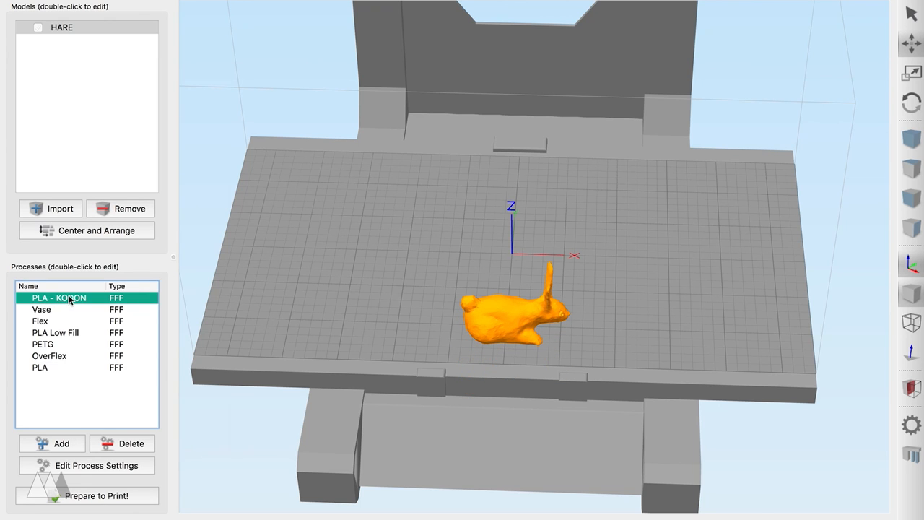
double_click(58, 297)
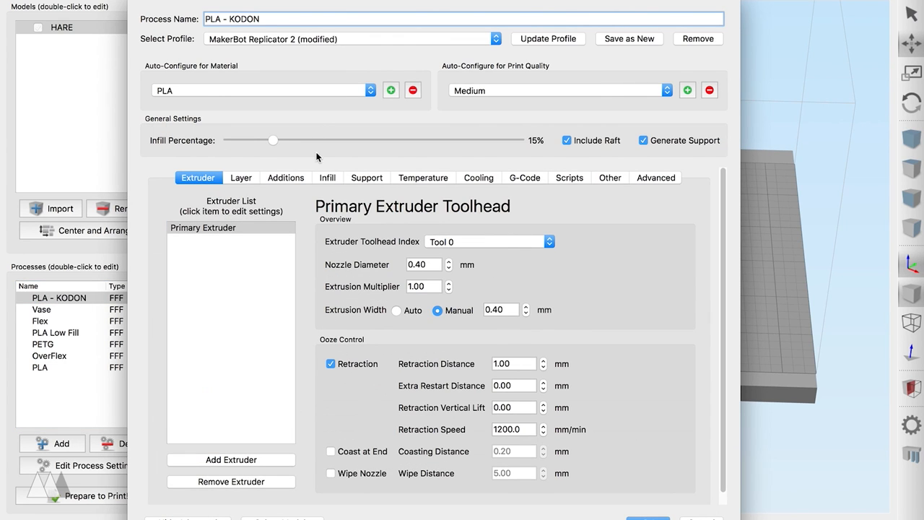
left_click(366, 178)
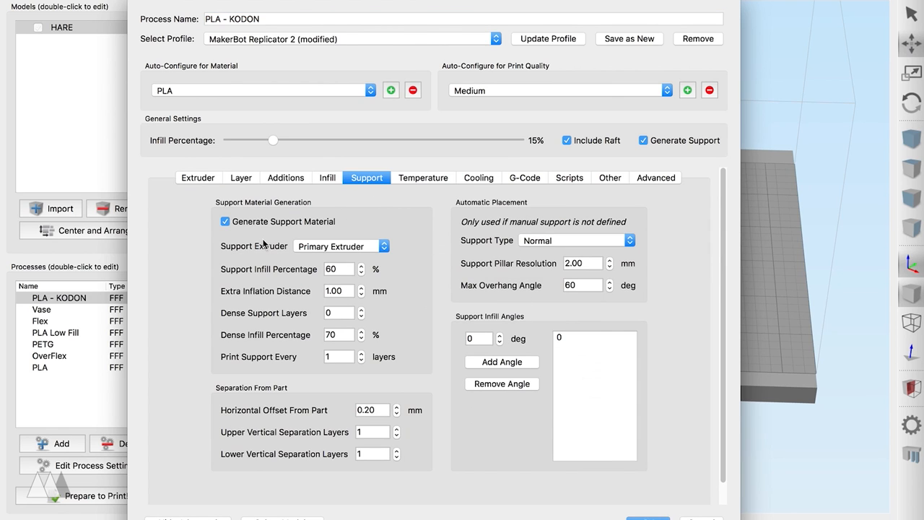
mouse_move(314, 310)
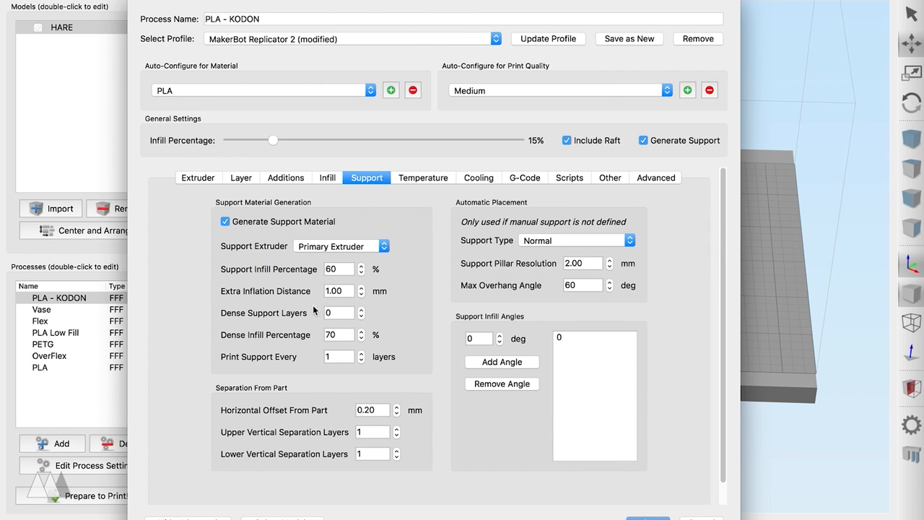
mouse_move(467, 236)
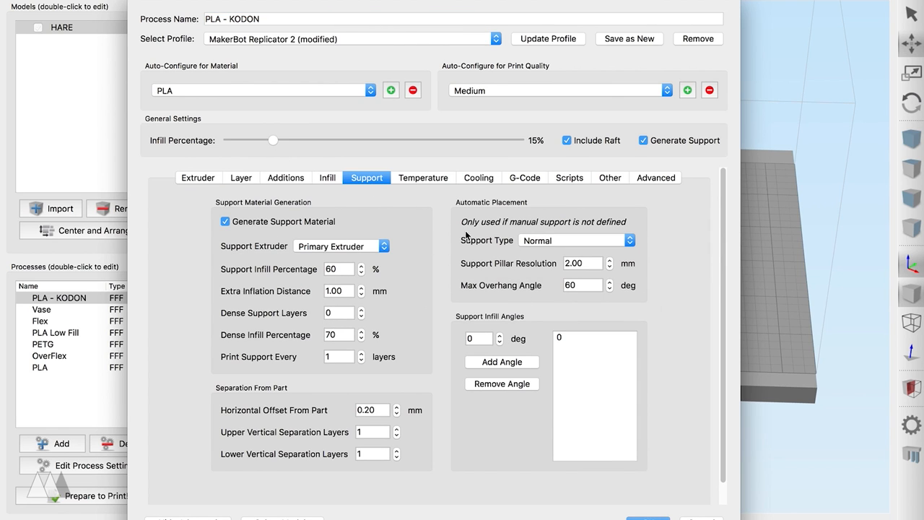
left_click(327, 178)
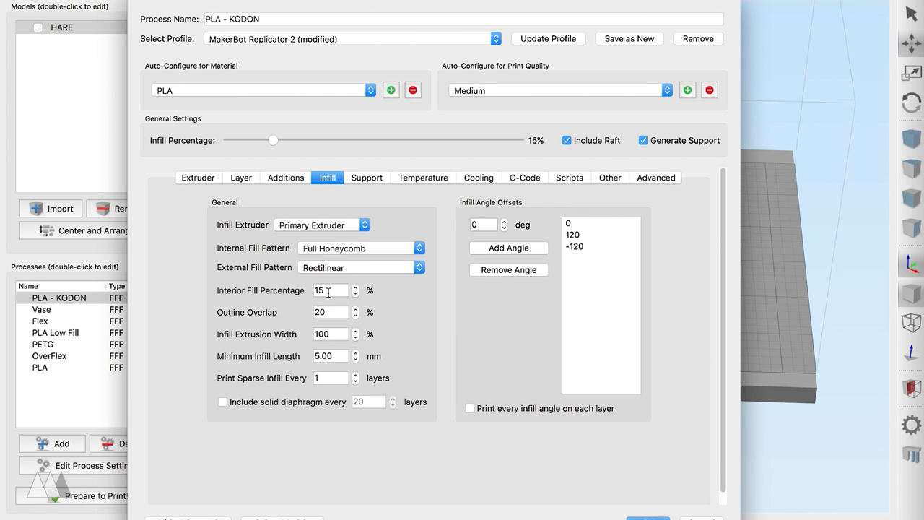
left_click(285, 178)
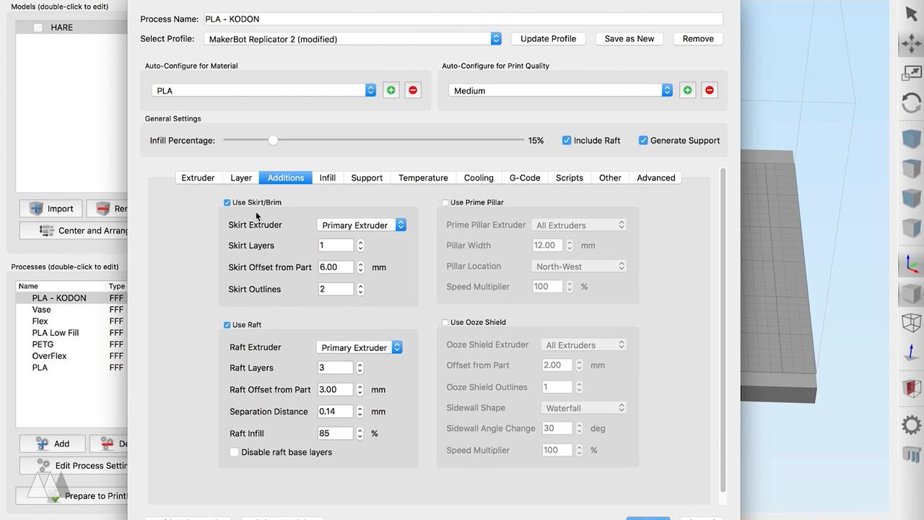
left_click(567, 140)
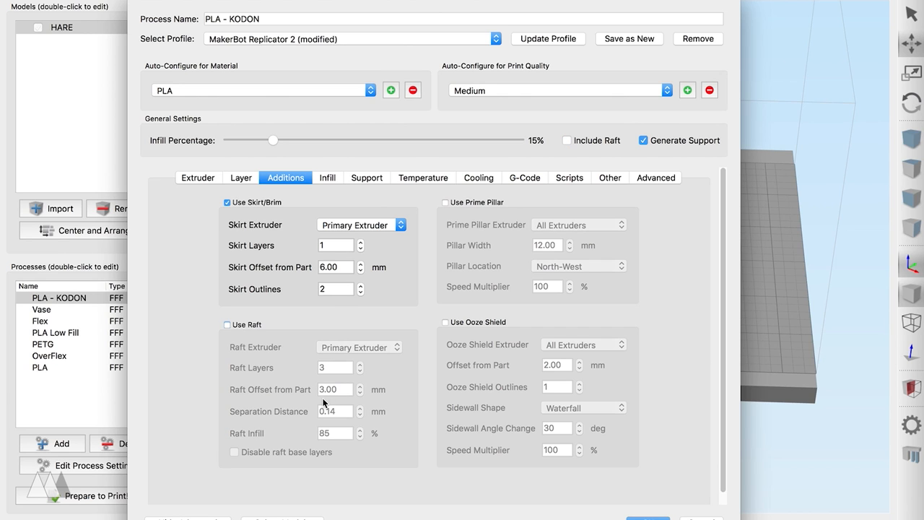
Step: Check the primary layer height and extruder settings, then start Prepare to Print
left_click(245, 177)
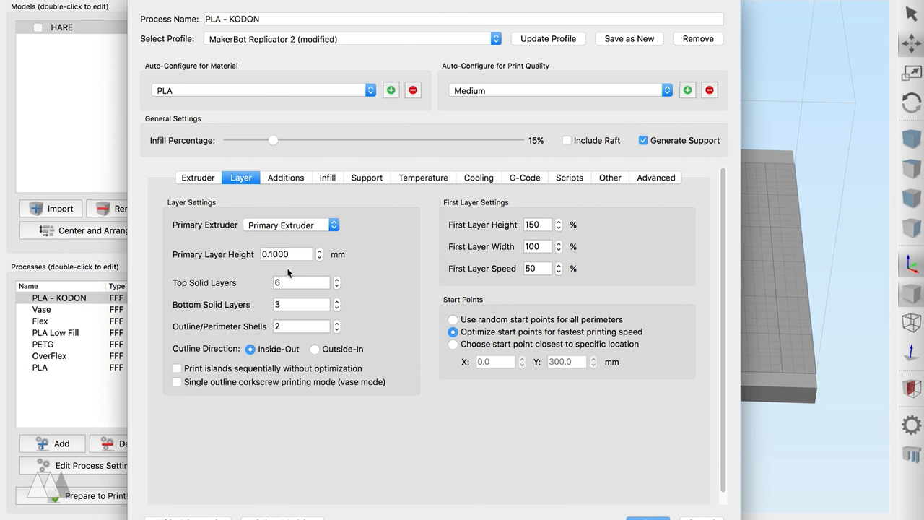
left_click(289, 254)
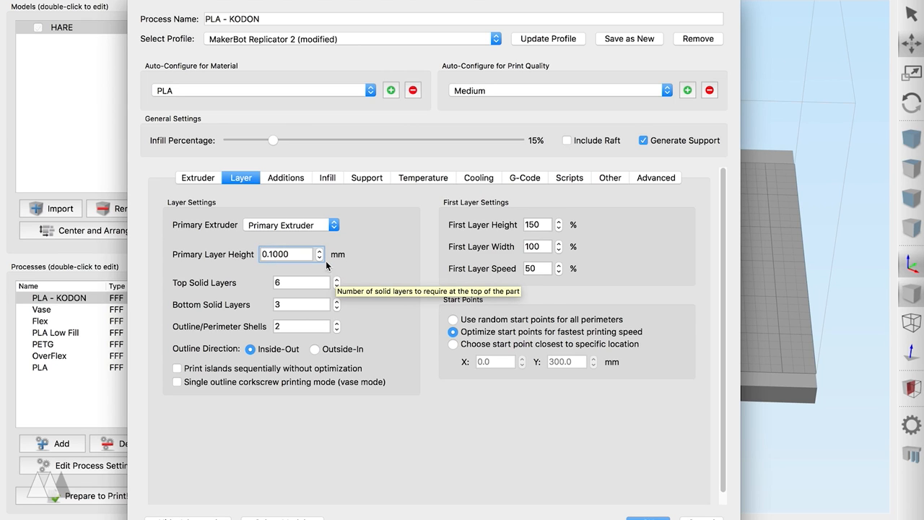
left_click(198, 177)
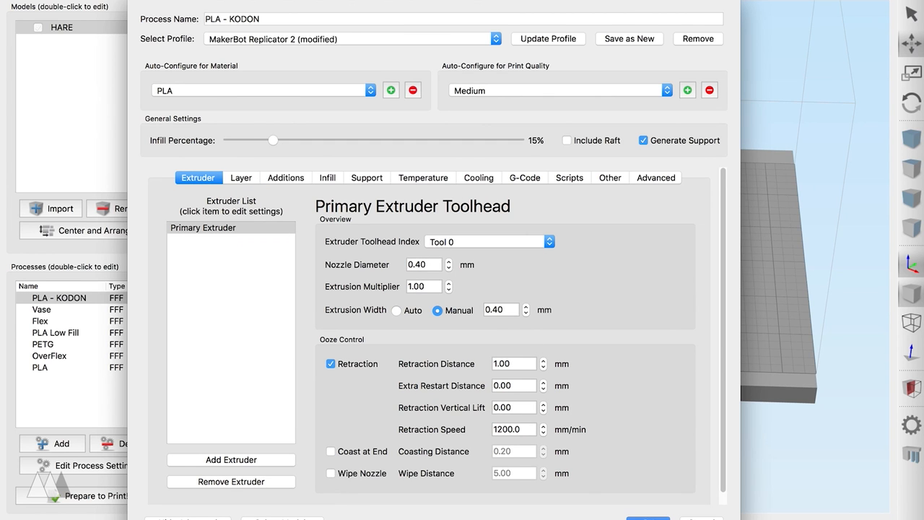
left_click(96, 495)
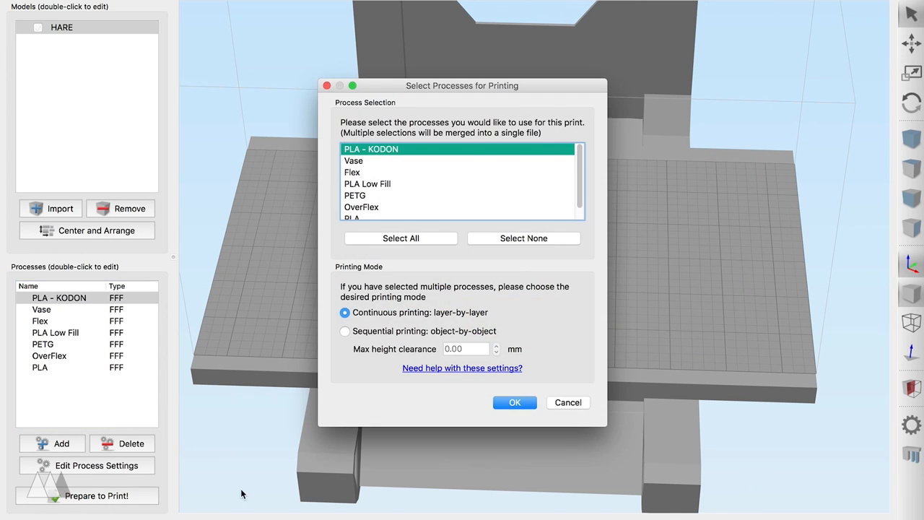
Step: Slice with PLA - KODON and scrub the preview from the ear to the print's end
left_click(514, 402)
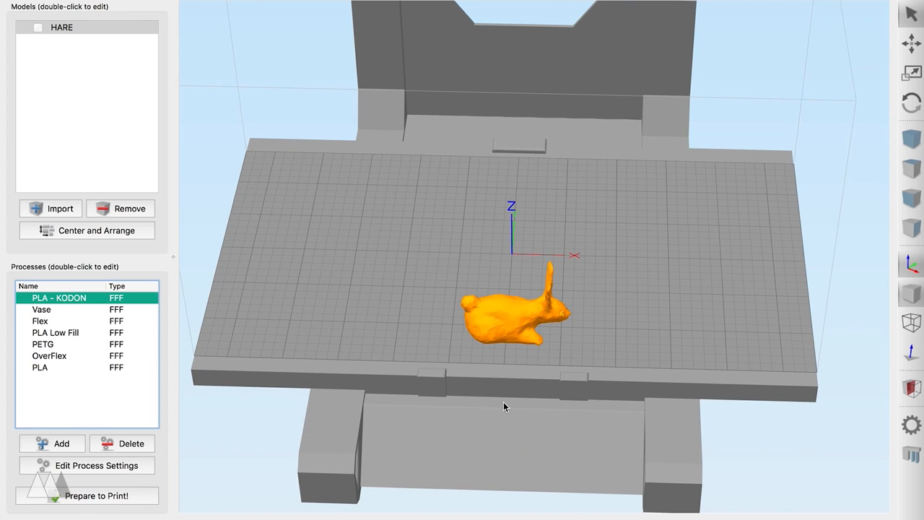
left_click(96, 495)
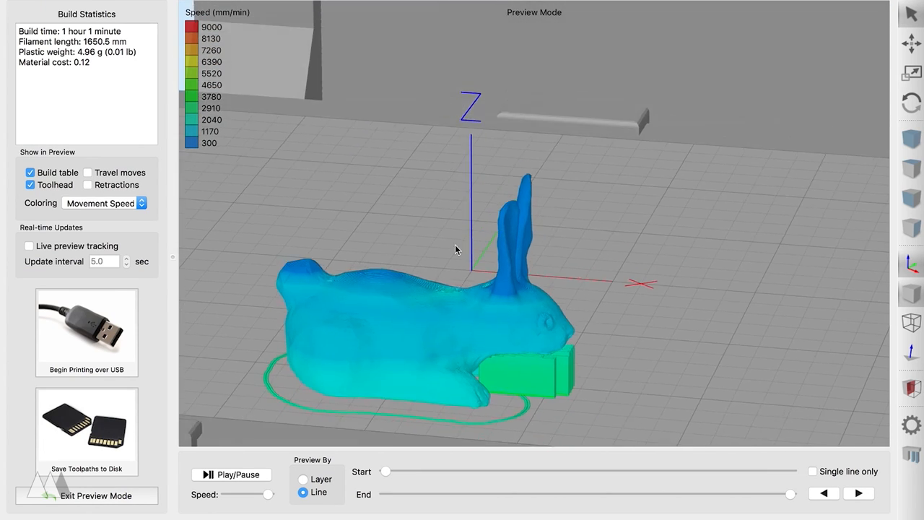
left_click_drag(789, 493, 745, 494)
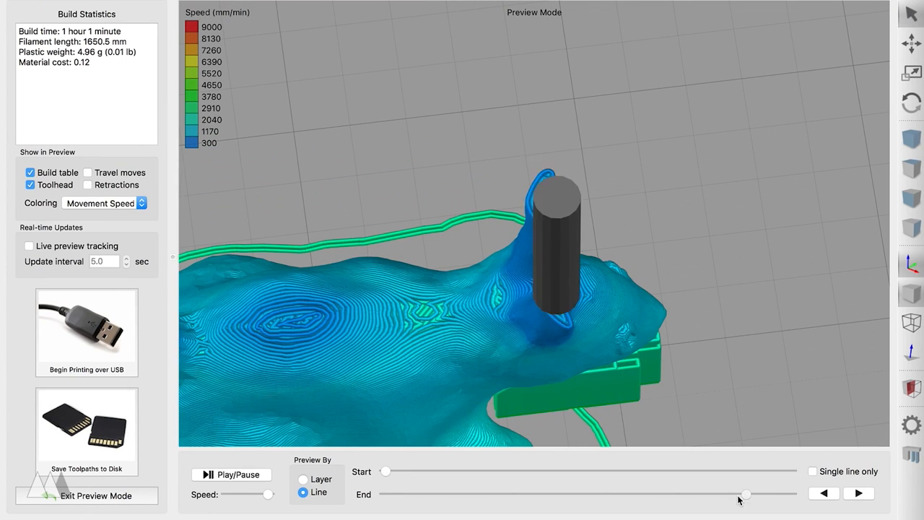
left_click_drag(745, 495, 758, 495)
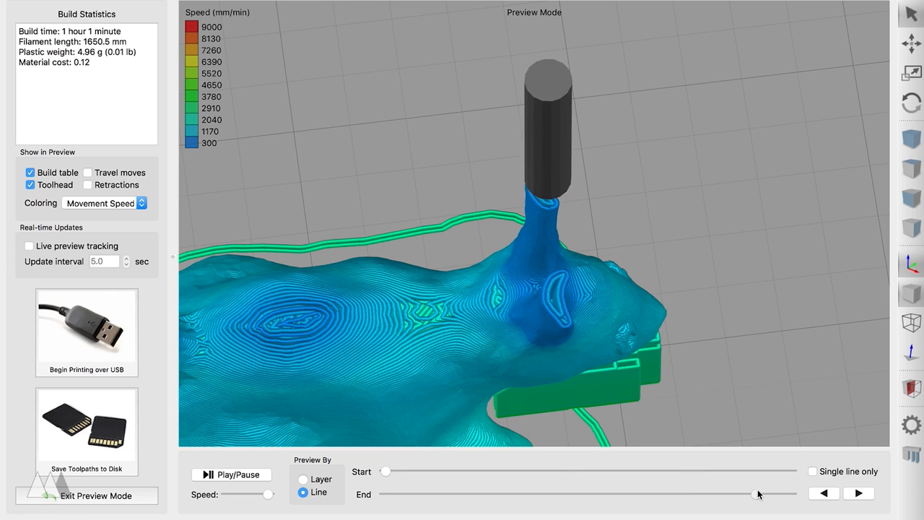
left_click_drag(758, 494, 790, 494)
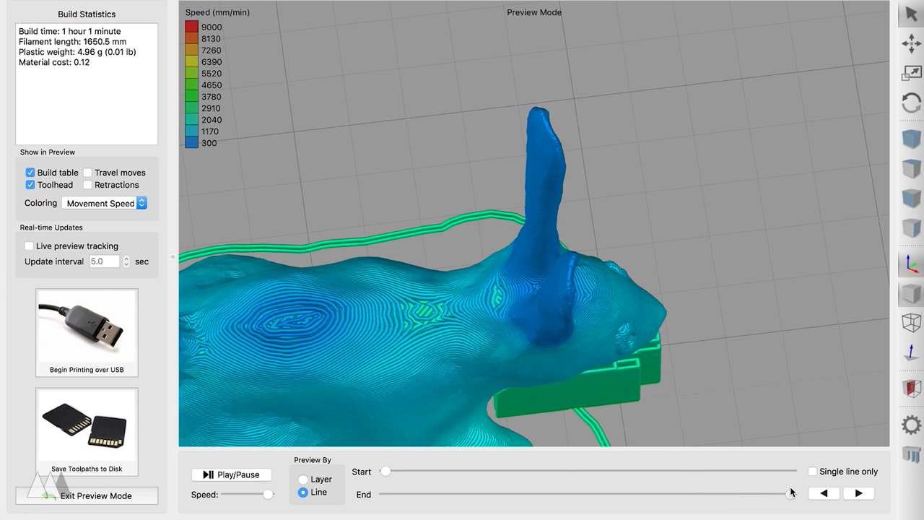